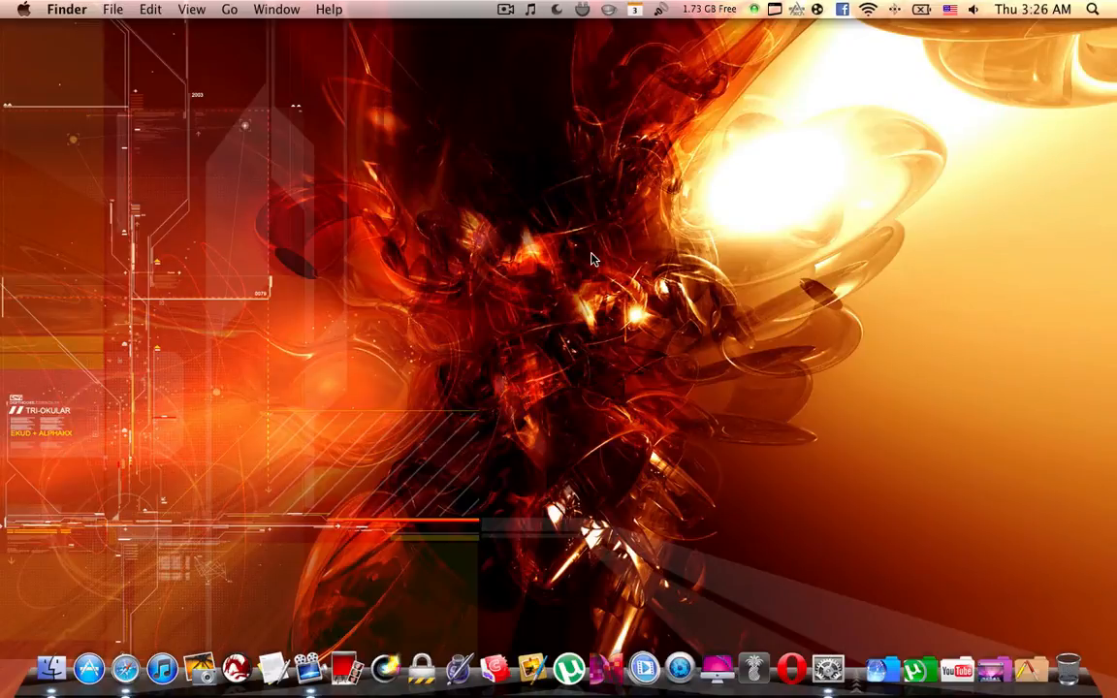
pyautogui.moveTo(1046, 592)
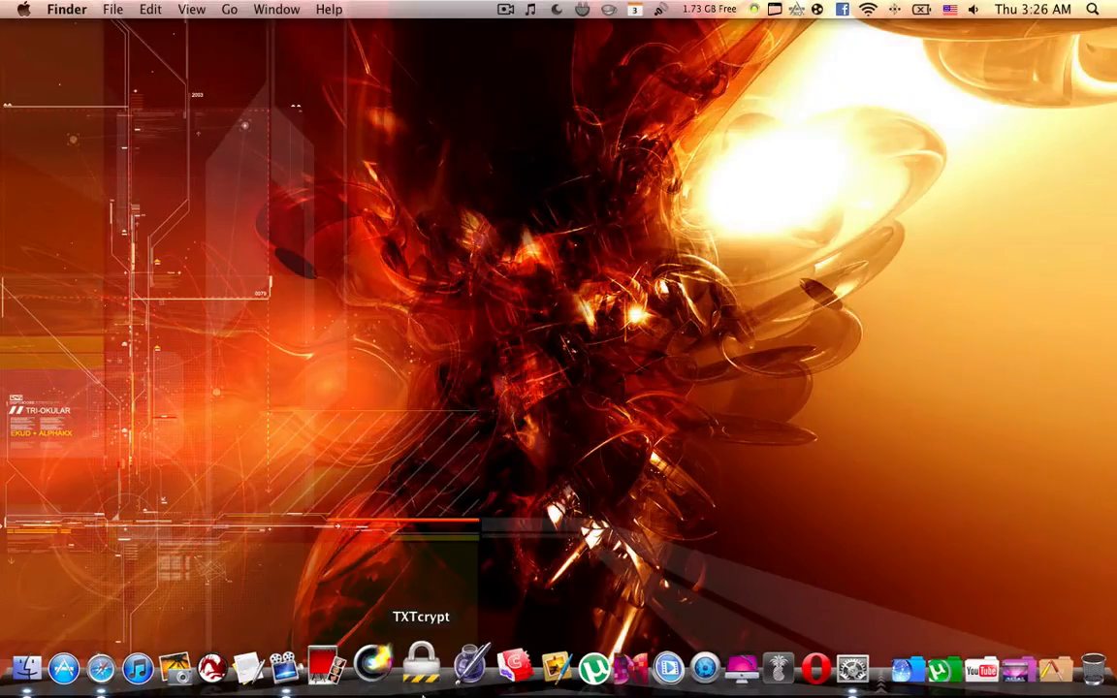
pyautogui.moveTo(90, 665)
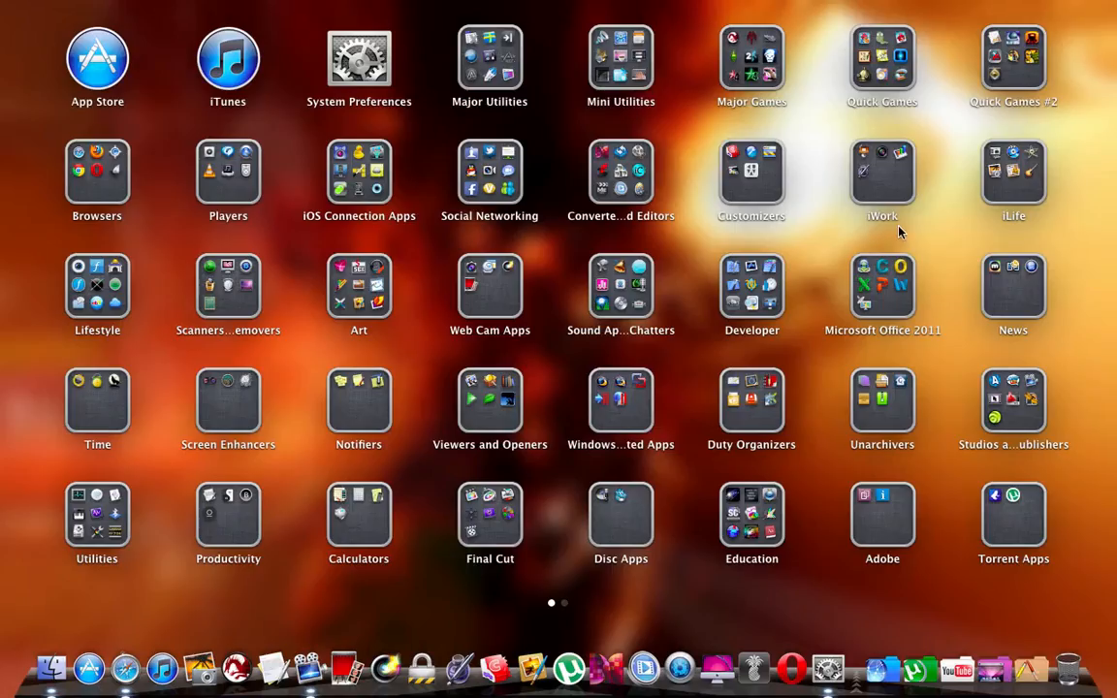
# Look inside Launchpad's Sound Apps and Chatters folder, then open Finder at Downloads > Installation Files.
pyautogui.hscroll(-3)
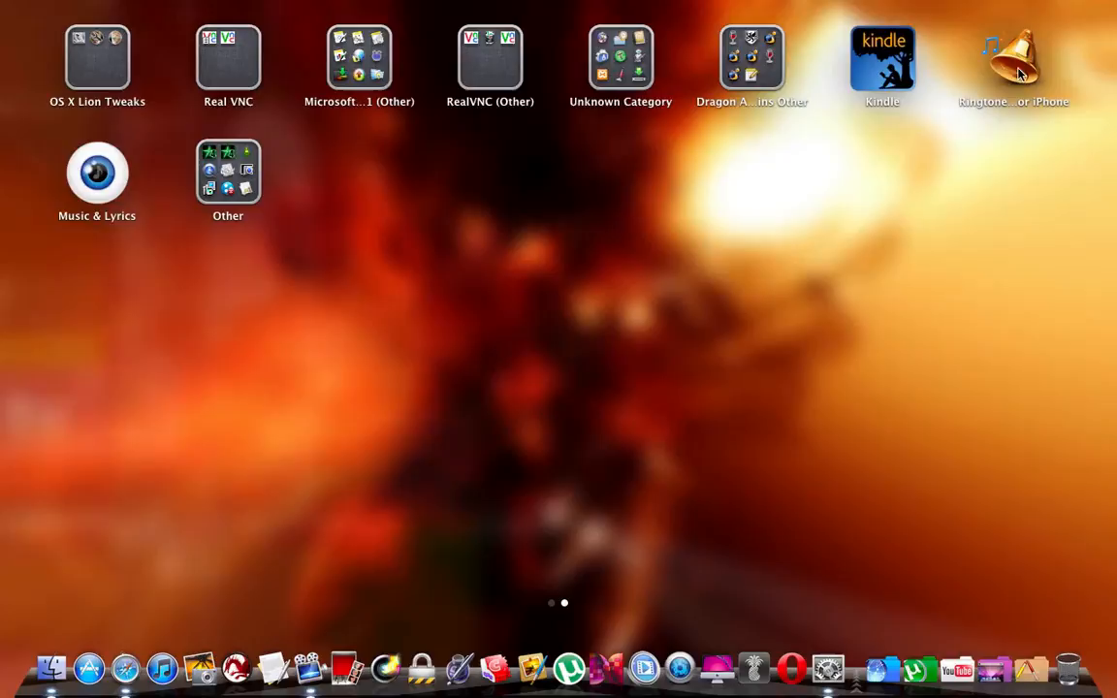
pyautogui.moveTo(116, 189)
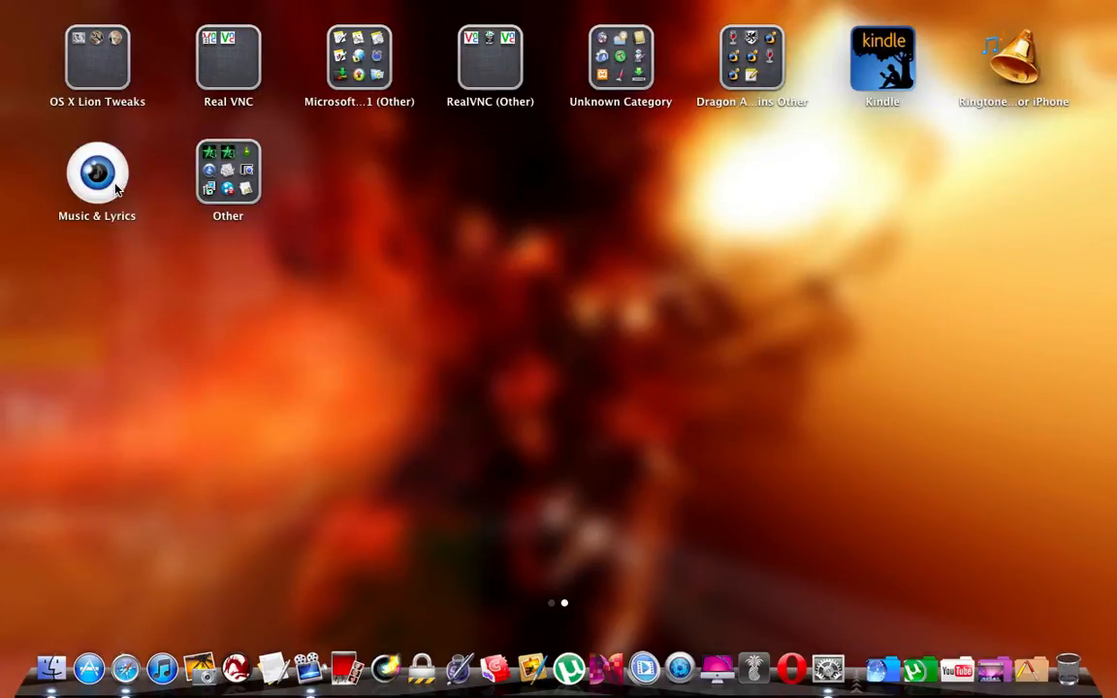
pyautogui.moveTo(354, 532)
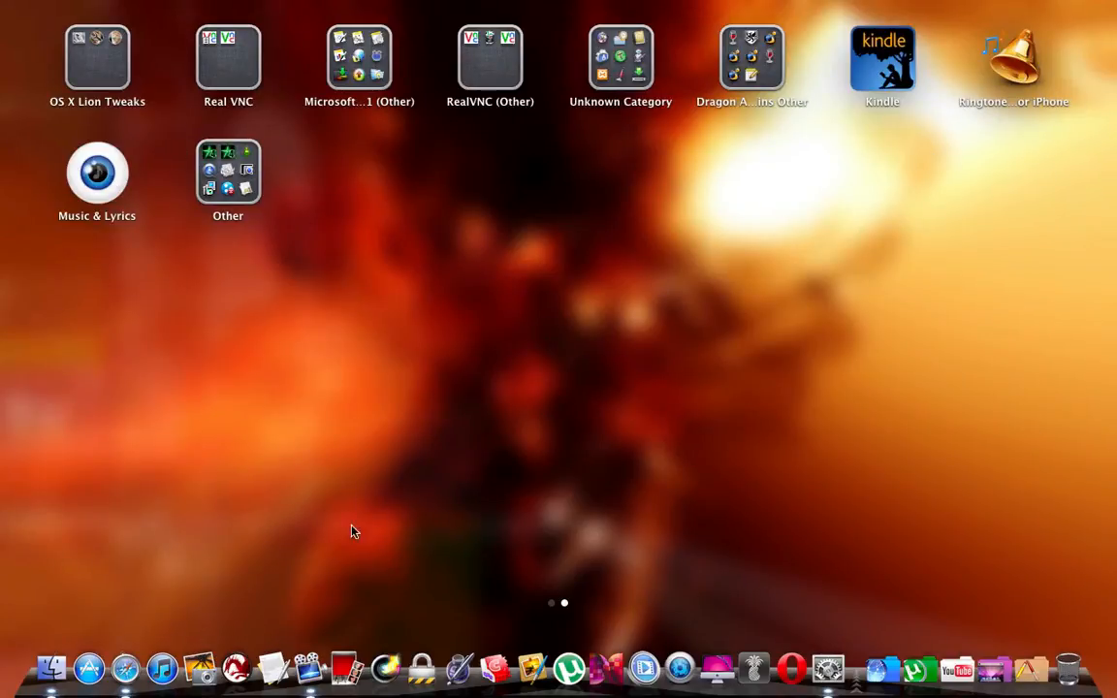
pyautogui.moveTo(341, 404)
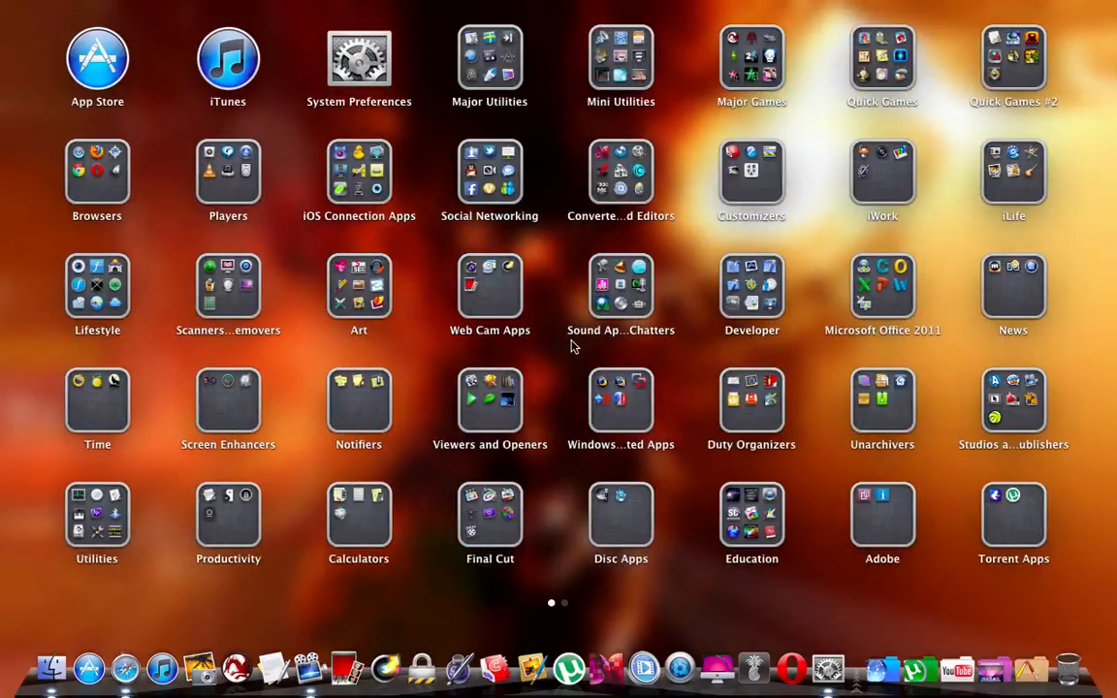
pyautogui.click(621, 286)
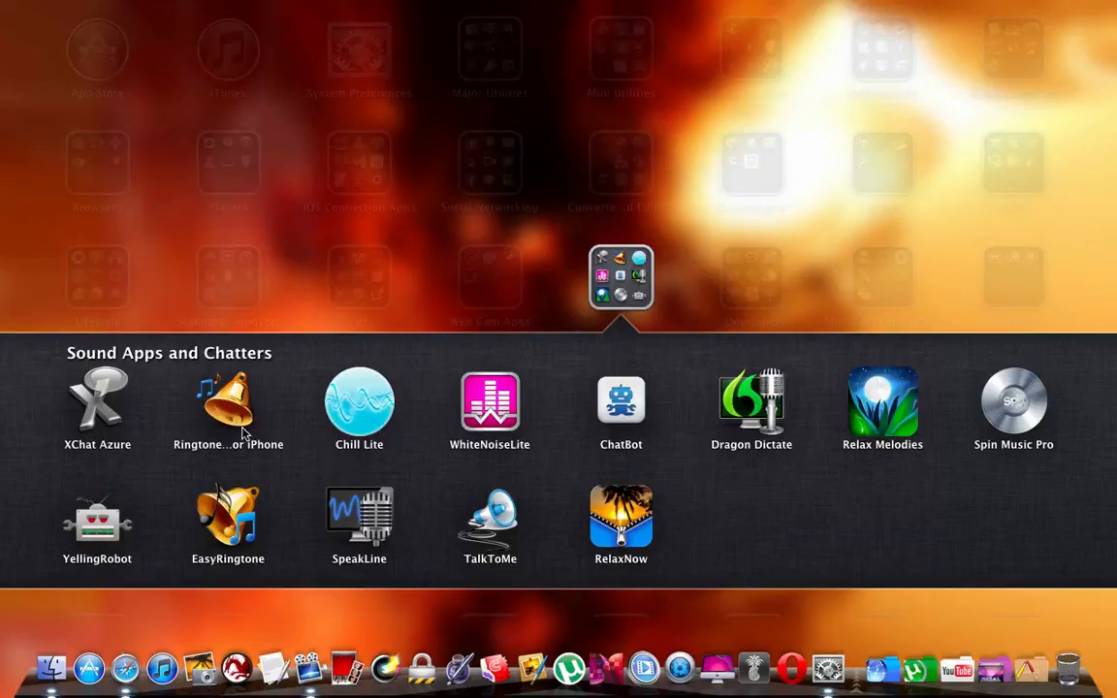
pyautogui.moveTo(85, 667)
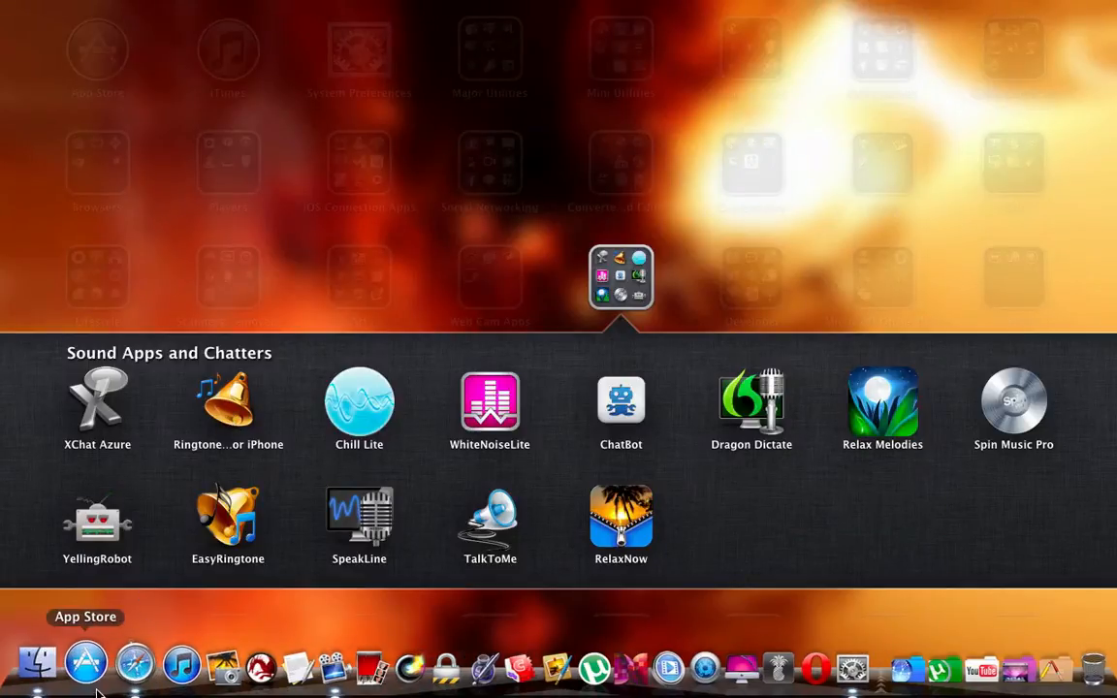
pyautogui.moveTo(366, 265)
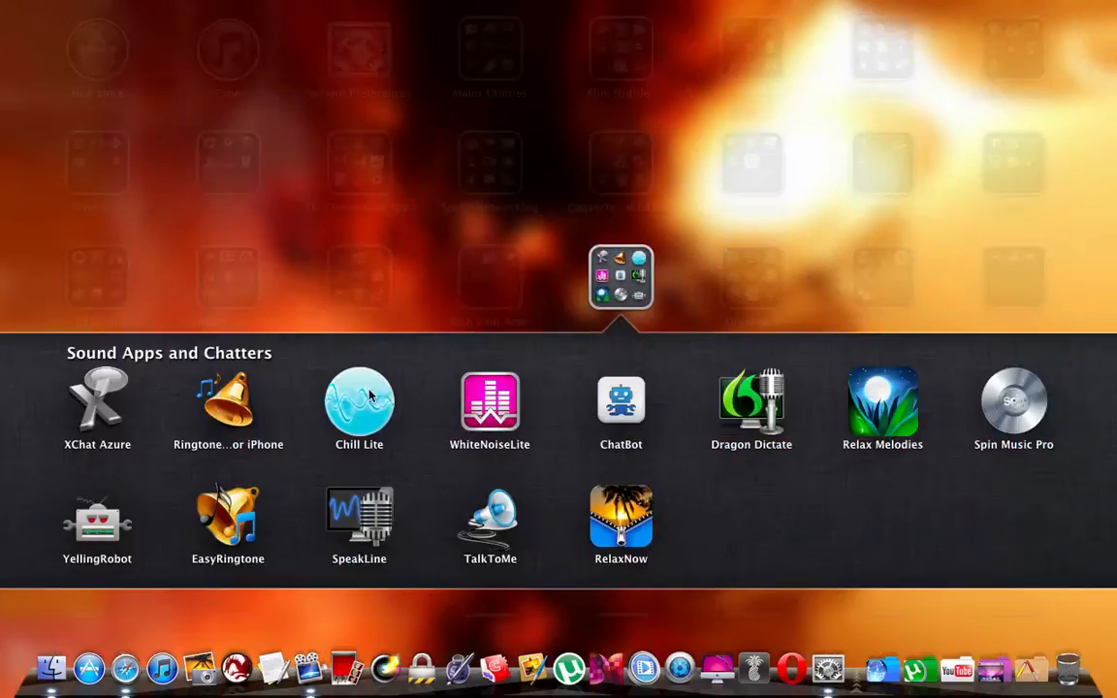
pyautogui.click(543, 192)
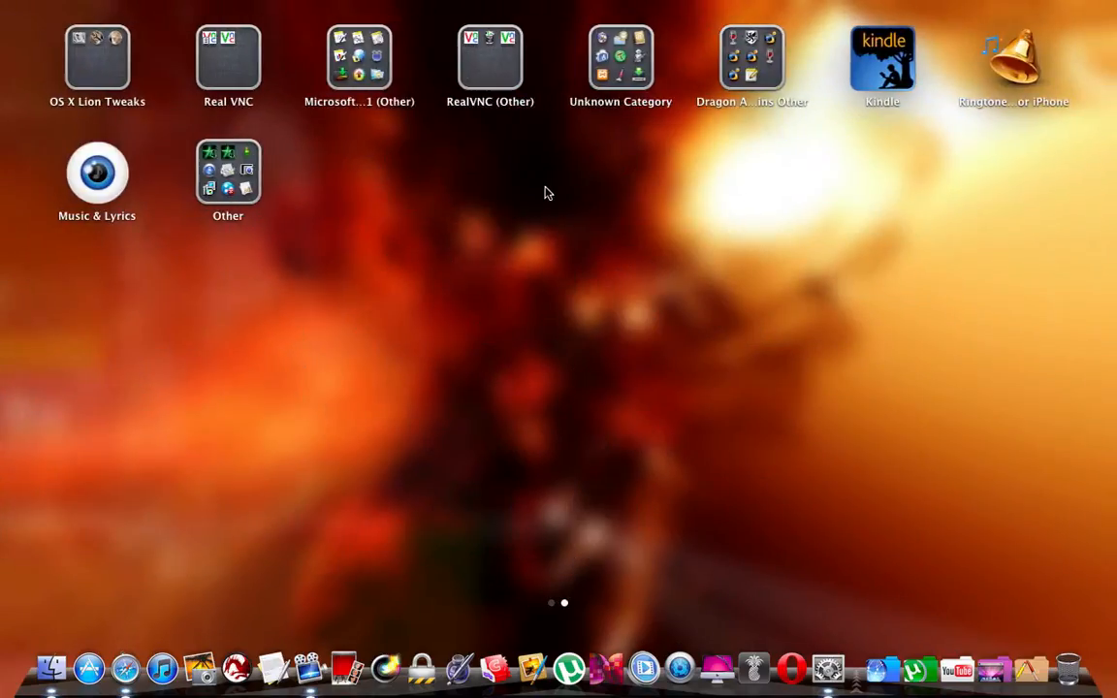
pyautogui.moveTo(795, 187)
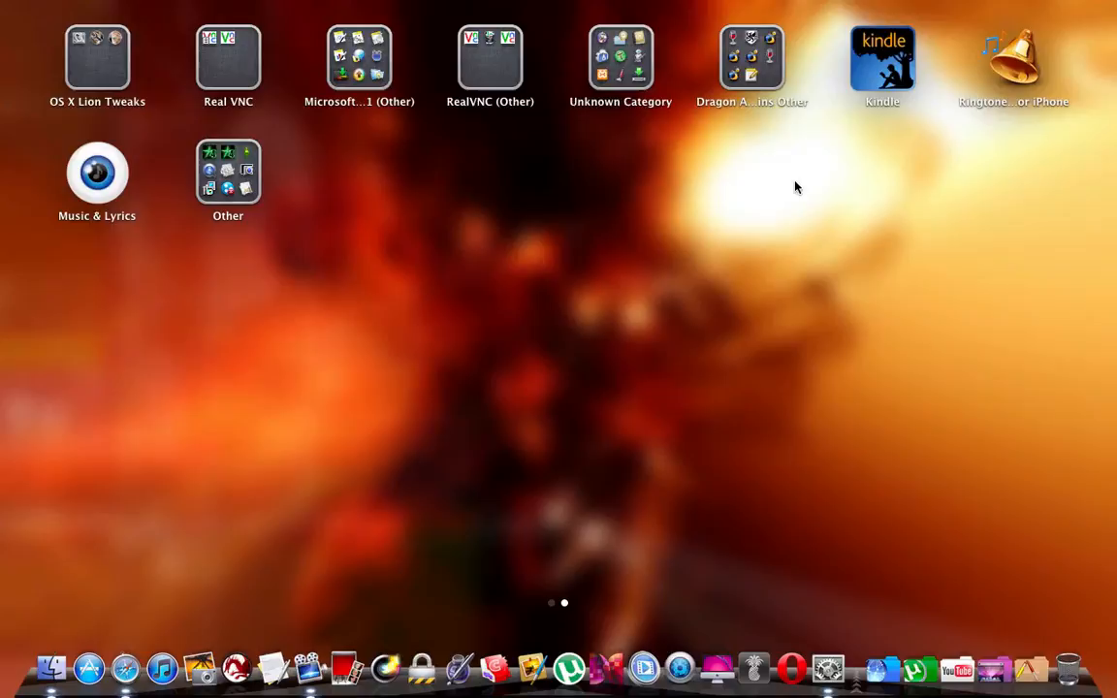
pyautogui.moveTo(799, 188)
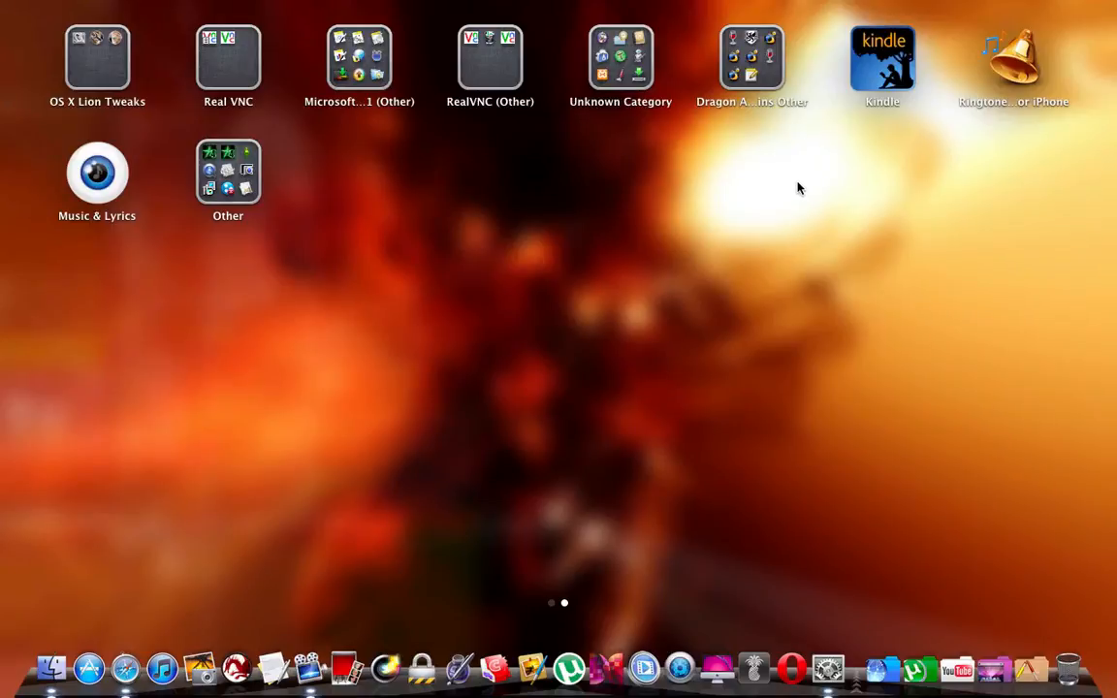
pyautogui.moveTo(776, 207)
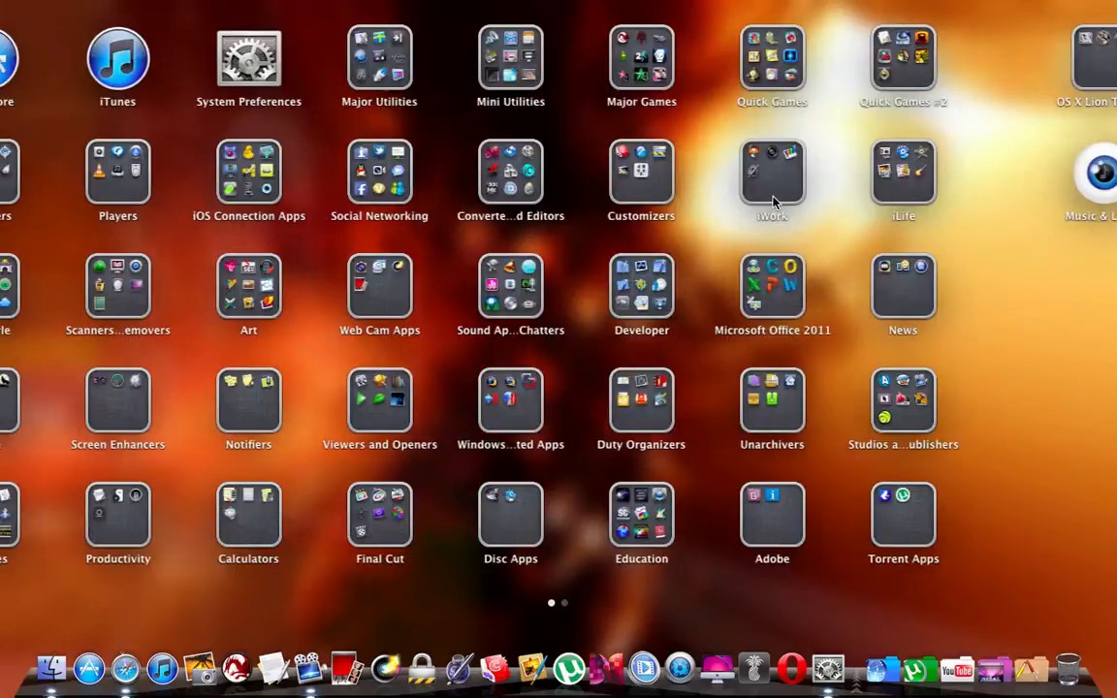
pyautogui.click(510, 281)
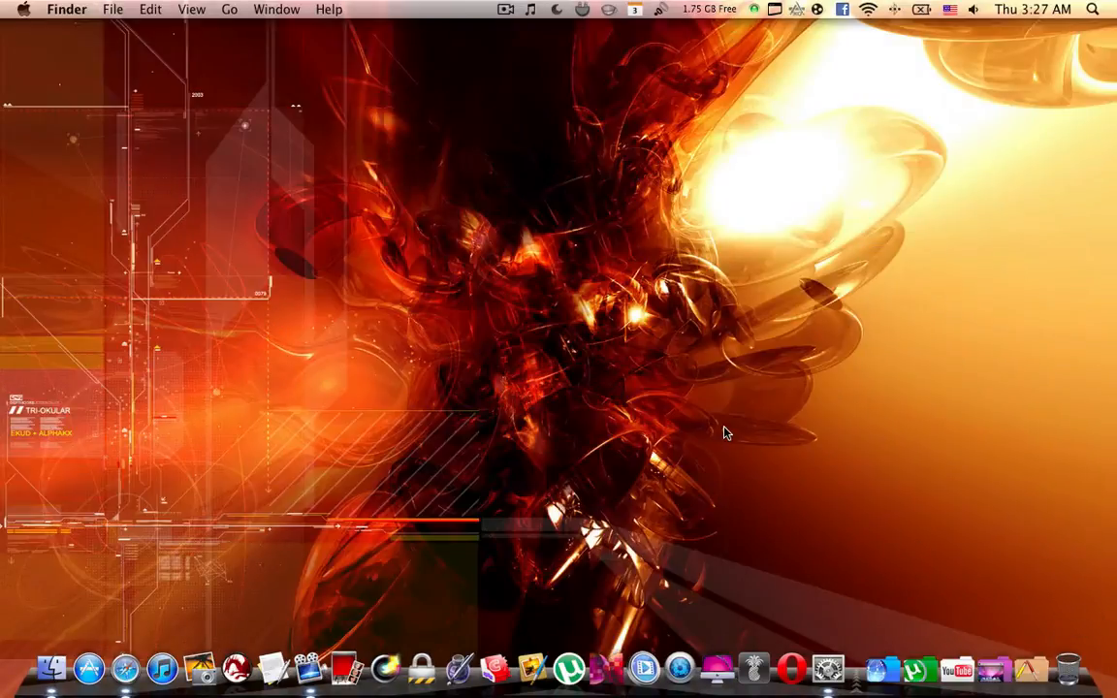
pyautogui.moveTo(715, 417)
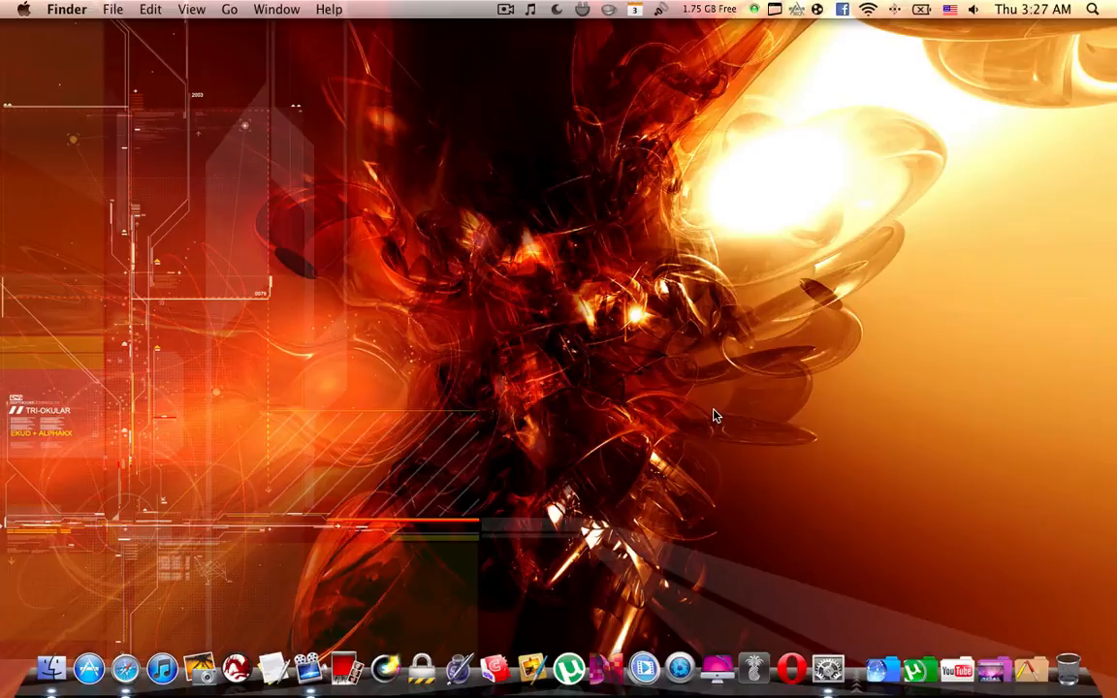
pyautogui.moveTo(715, 420)
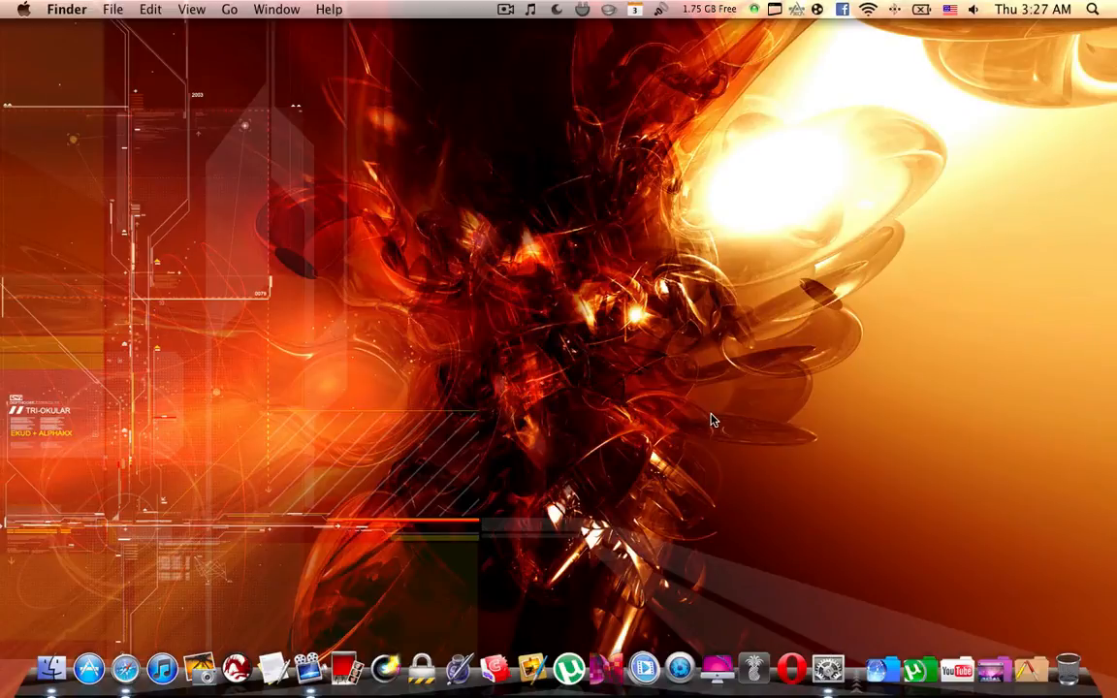
pyautogui.moveTo(702, 432)
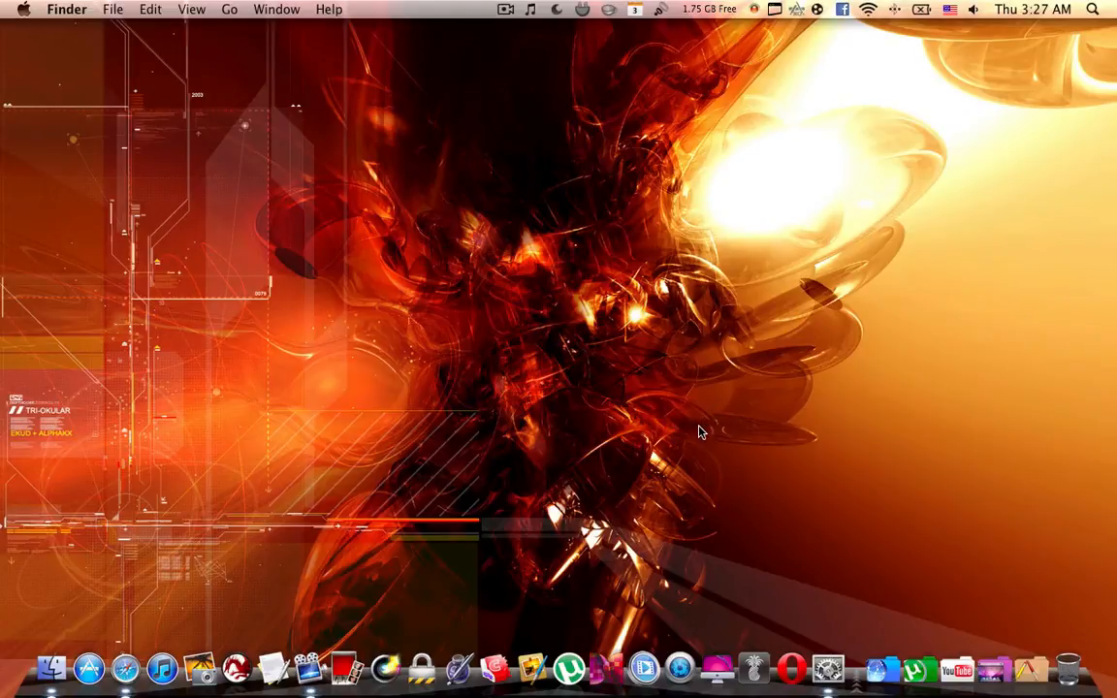
pyautogui.moveTo(739, 485)
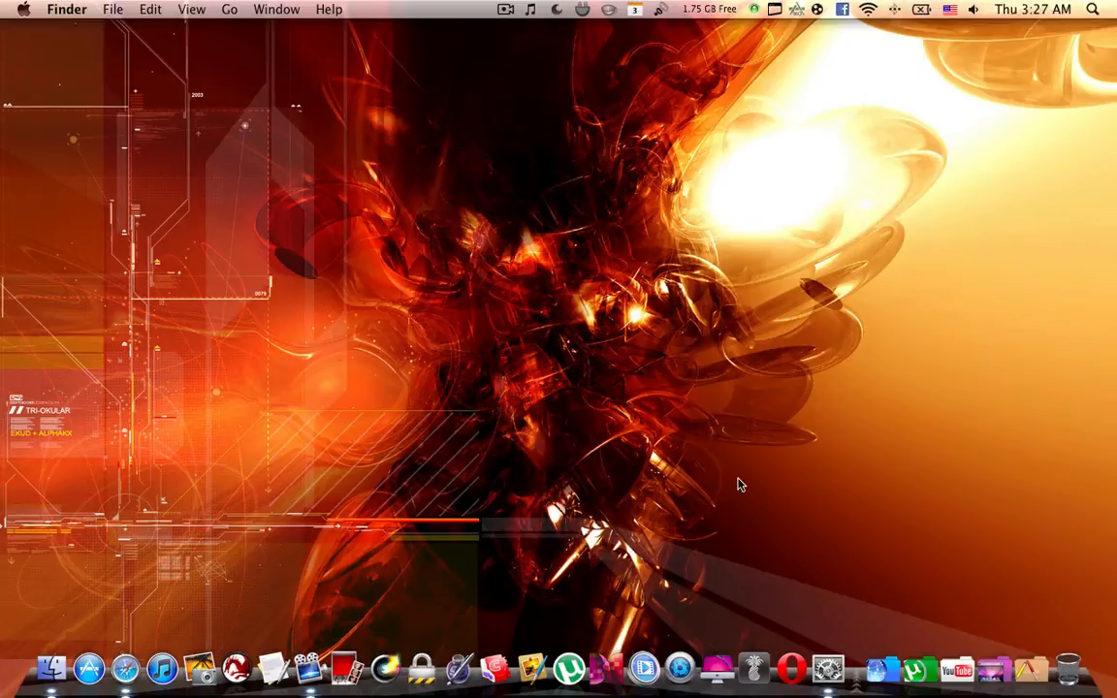
pyautogui.click(52, 667)
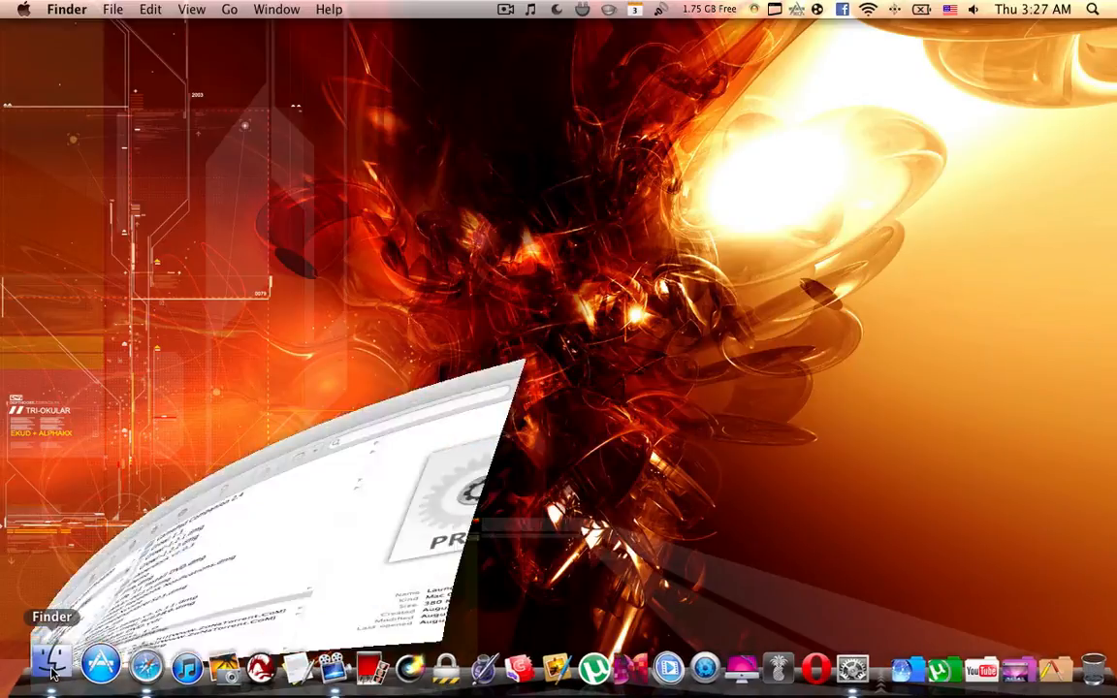
pyautogui.click(51, 666)
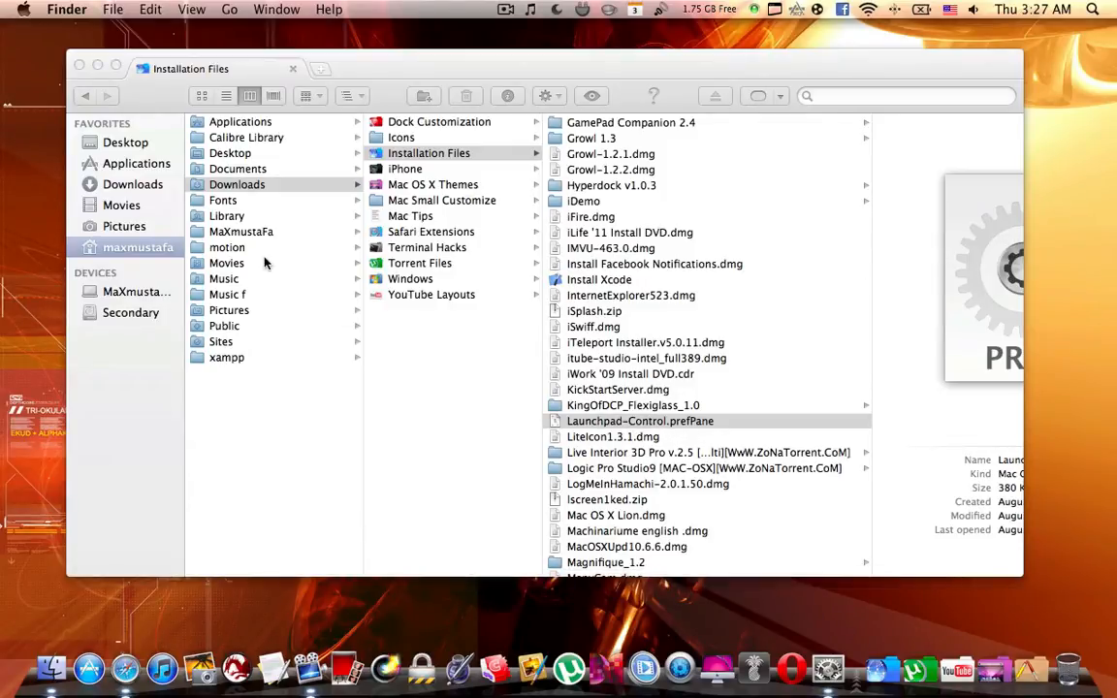
# Open the Launchpad-Control pane in System Preferences and scroll through the ticked Page 1 apps.
pyautogui.click(79, 67)
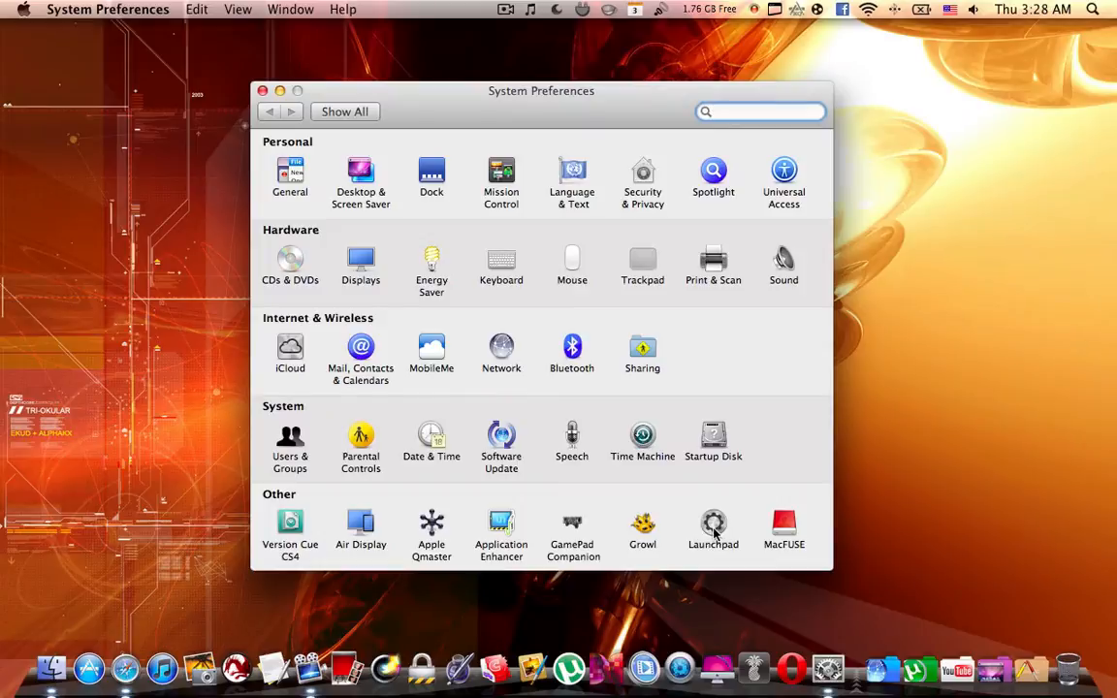
pyautogui.click(713, 523)
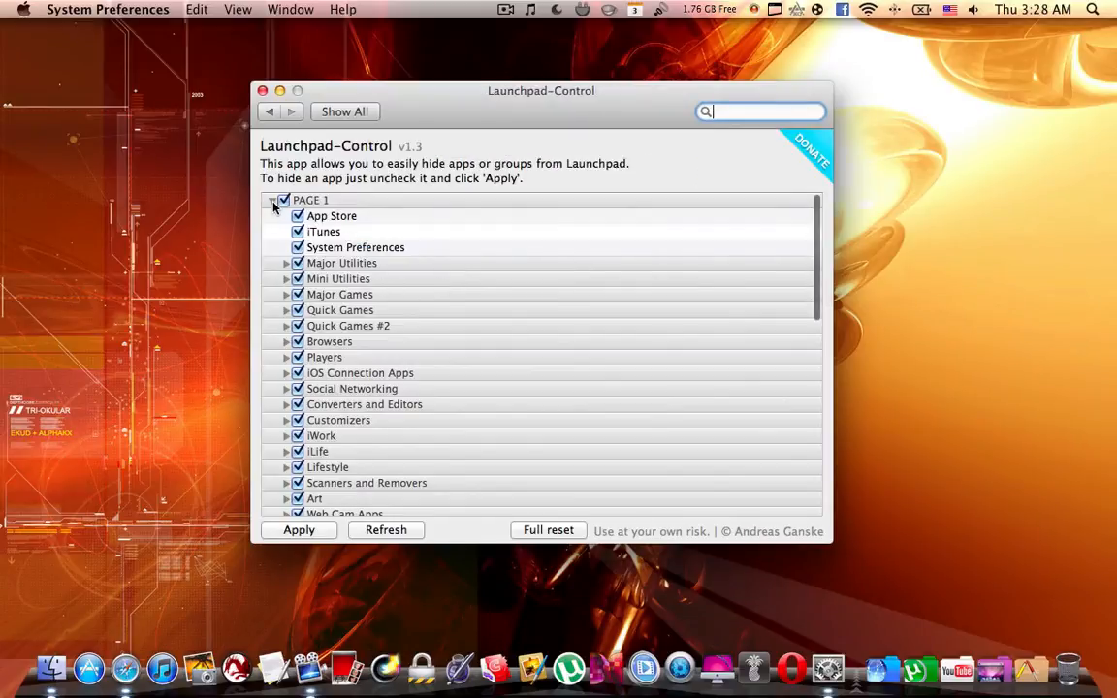
pyautogui.scroll(-3)
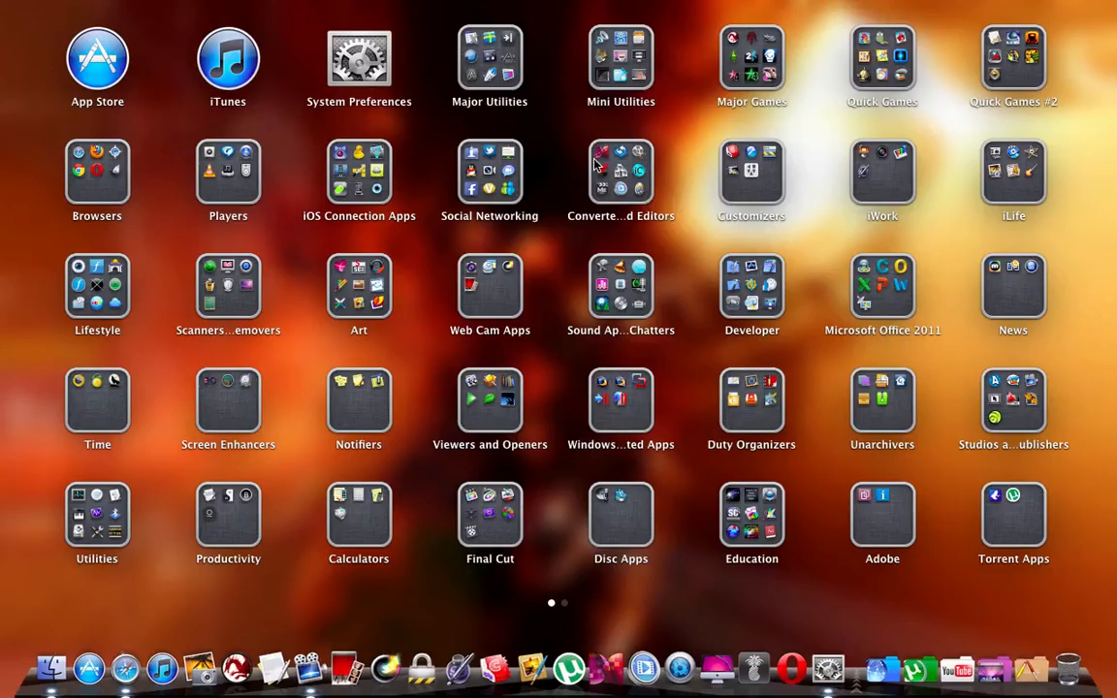
pyautogui.moveTo(678, 201)
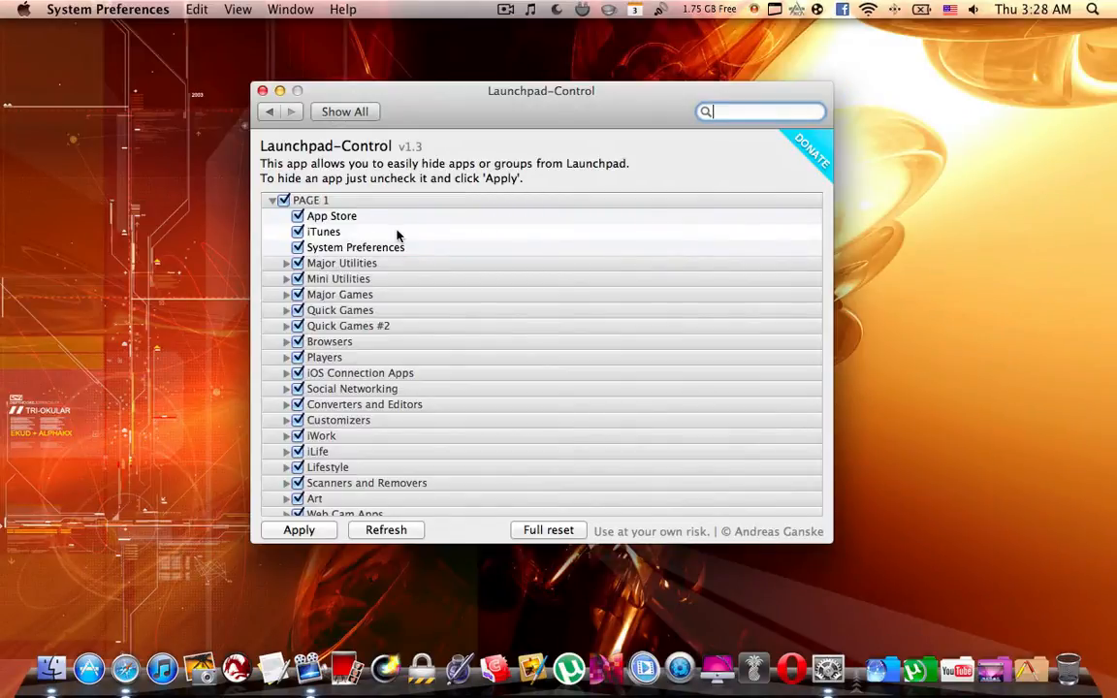
pyautogui.moveTo(349, 333)
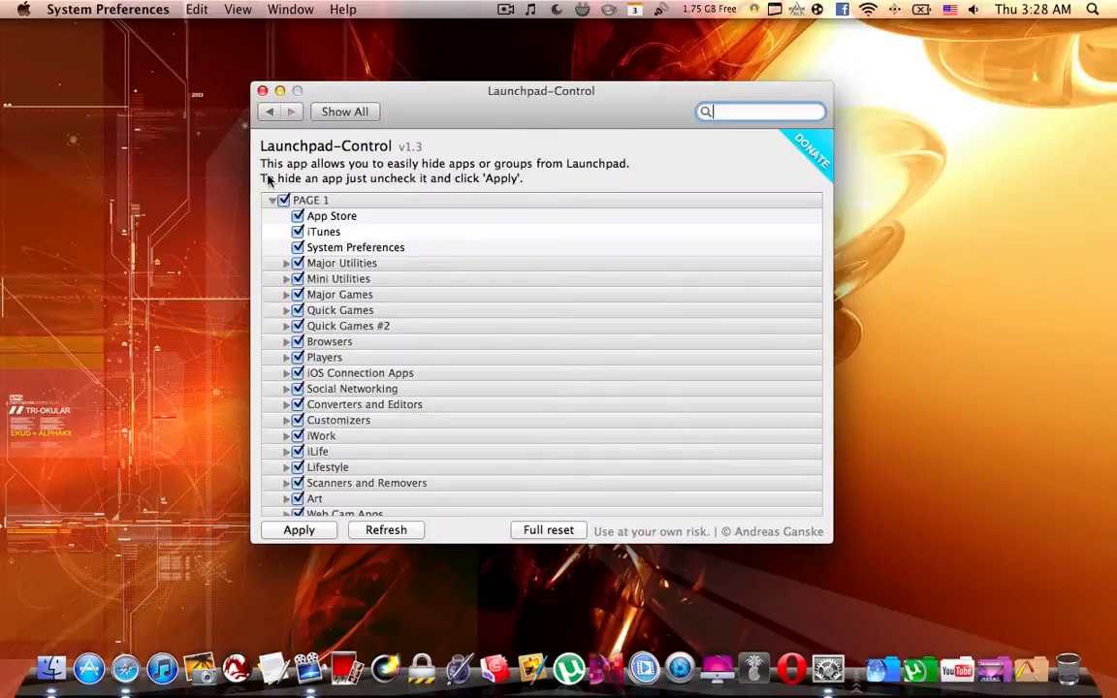
# Collapse PAGE 1, expand PAGE 2, and untick Kindle, Ringtone Maker for iPhone and Music & Lyrics.
pyautogui.click(272, 200)
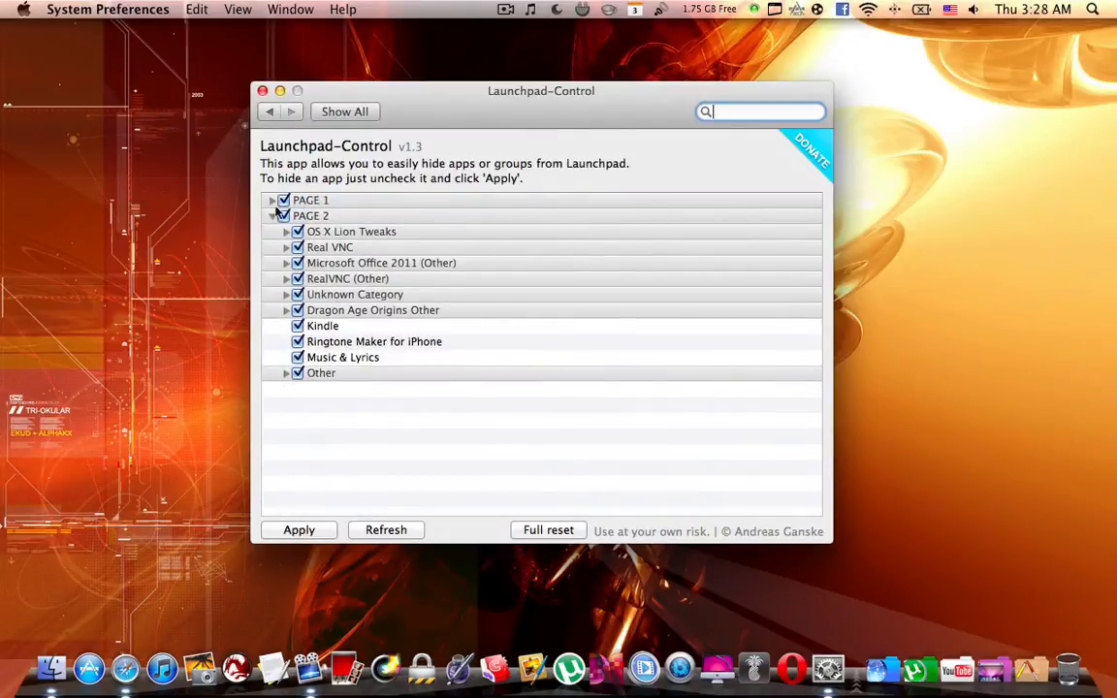
pyautogui.click(323, 326)
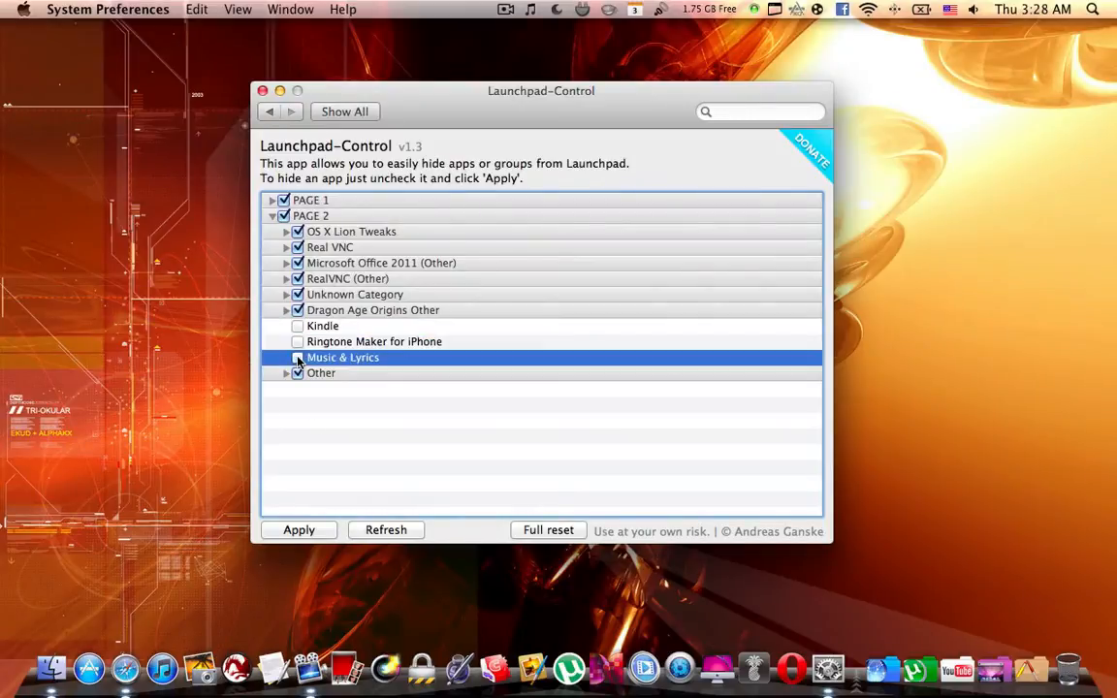
pyautogui.click(298, 357)
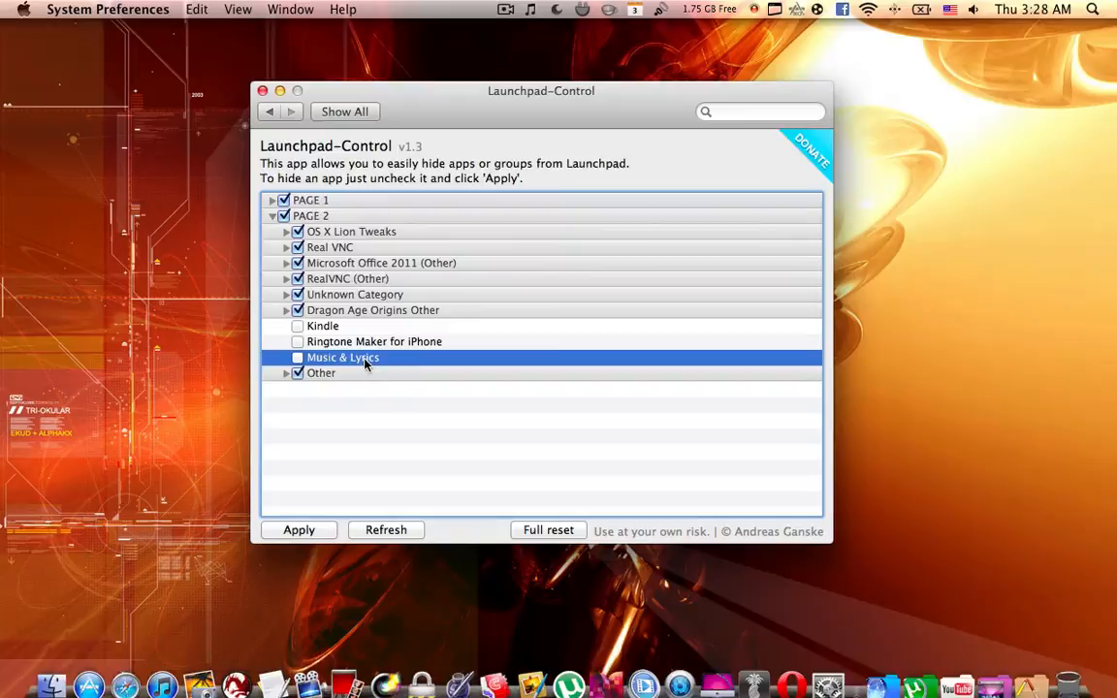
pyautogui.moveTo(722, 376)
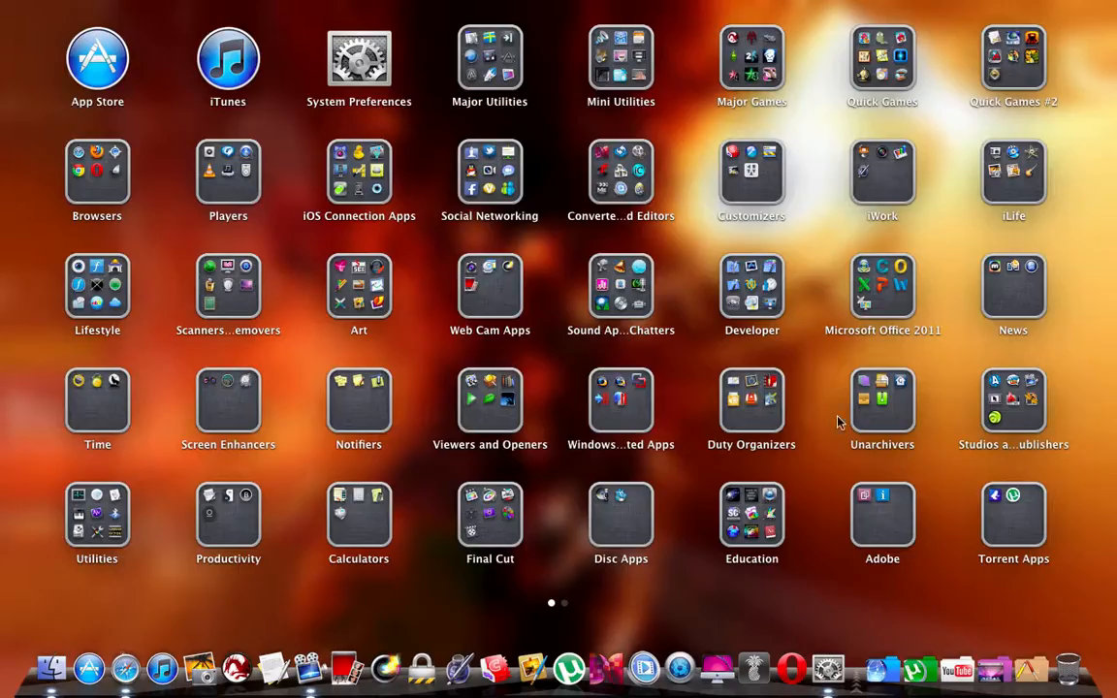
# Check Launchpad page 2 for the seven folders, with Kindle, Ringtone Maker and Music & Lyrics gone.
pyautogui.hscroll(-3)
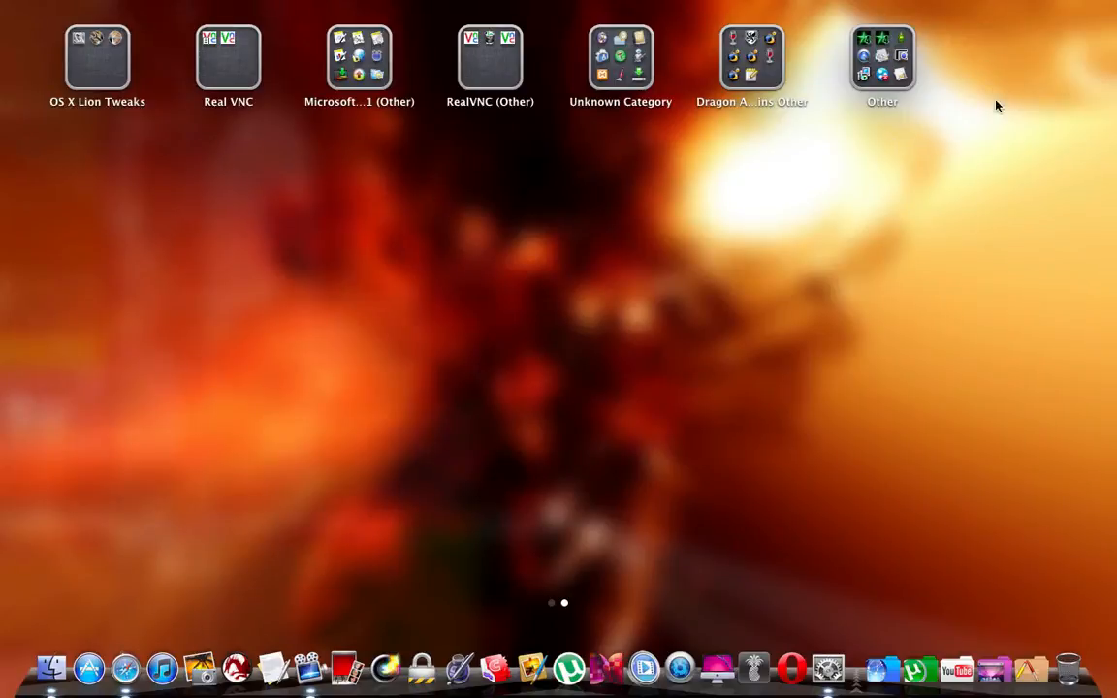
pyautogui.moveTo(993, 75)
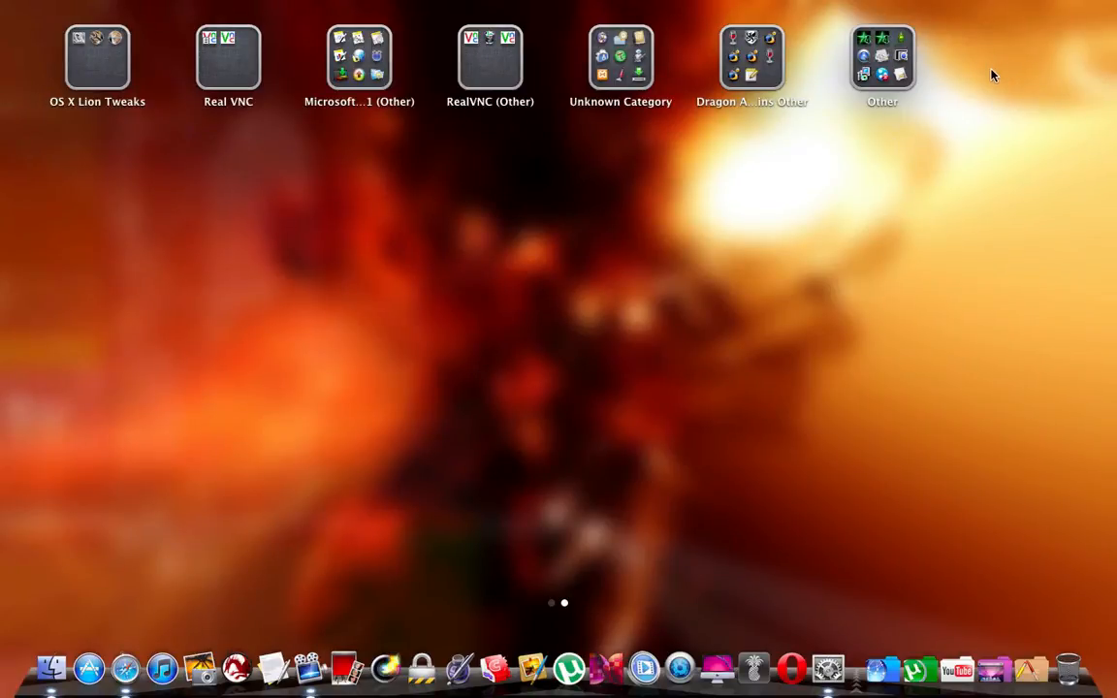
pyautogui.moveTo(87, 175)
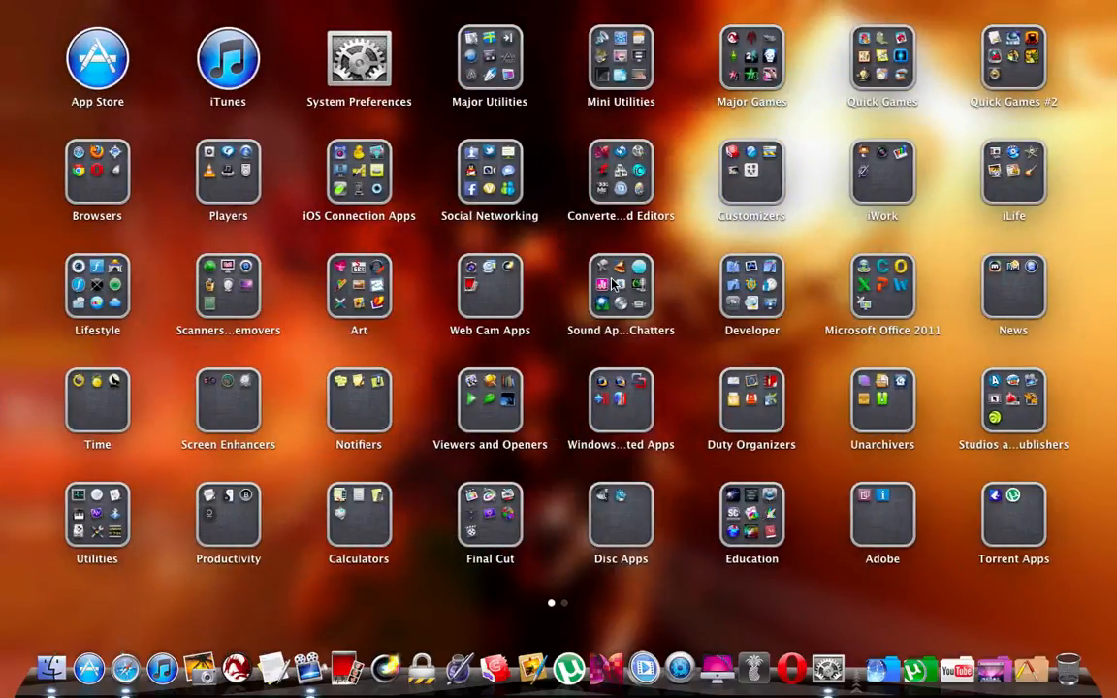
pyautogui.click(621, 287)
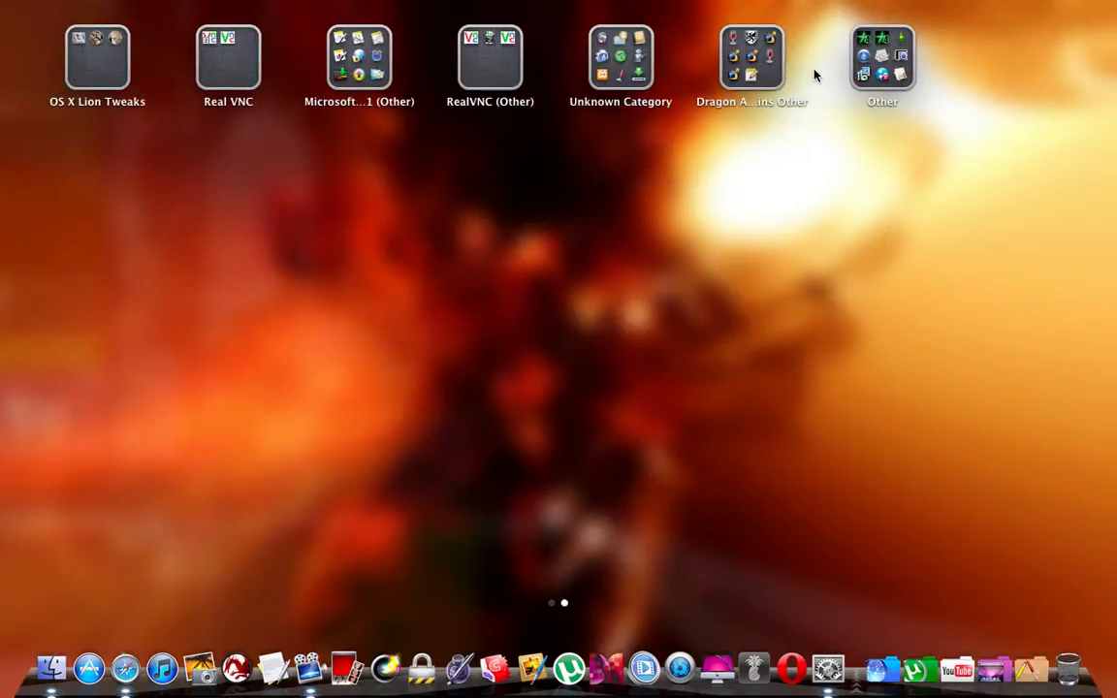
pyautogui.moveTo(987, 66)
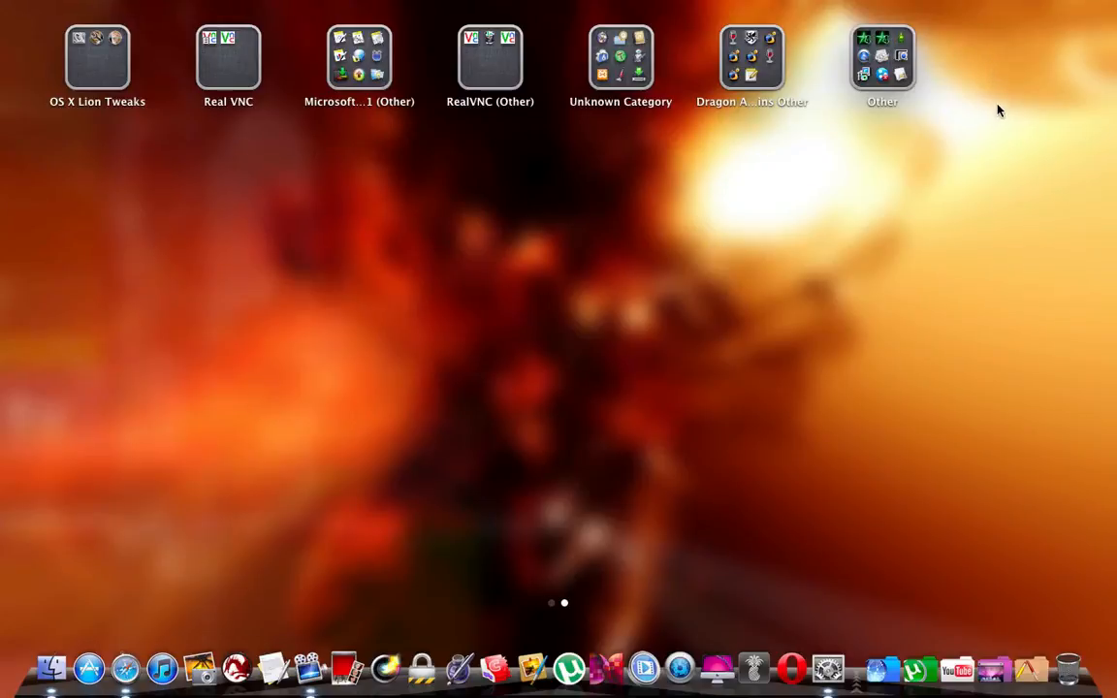
pyautogui.moveTo(961, 185)
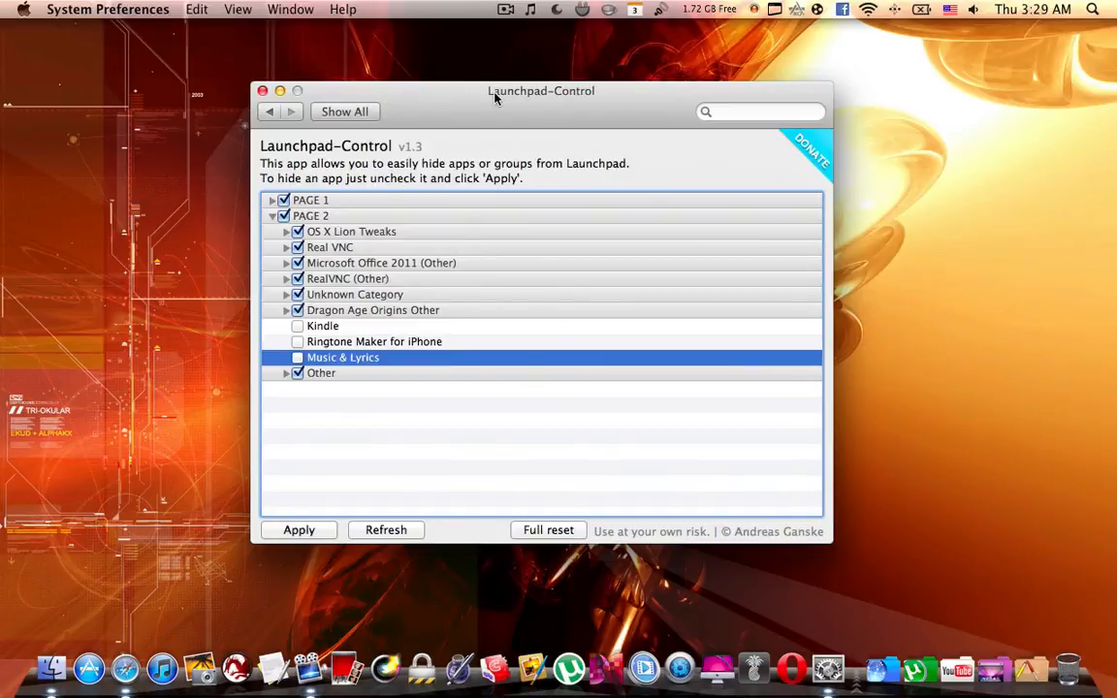
# Move the System Preferences window up and close it.
pyautogui.moveTo(541, 90); pyautogui.dragTo(552, 61)
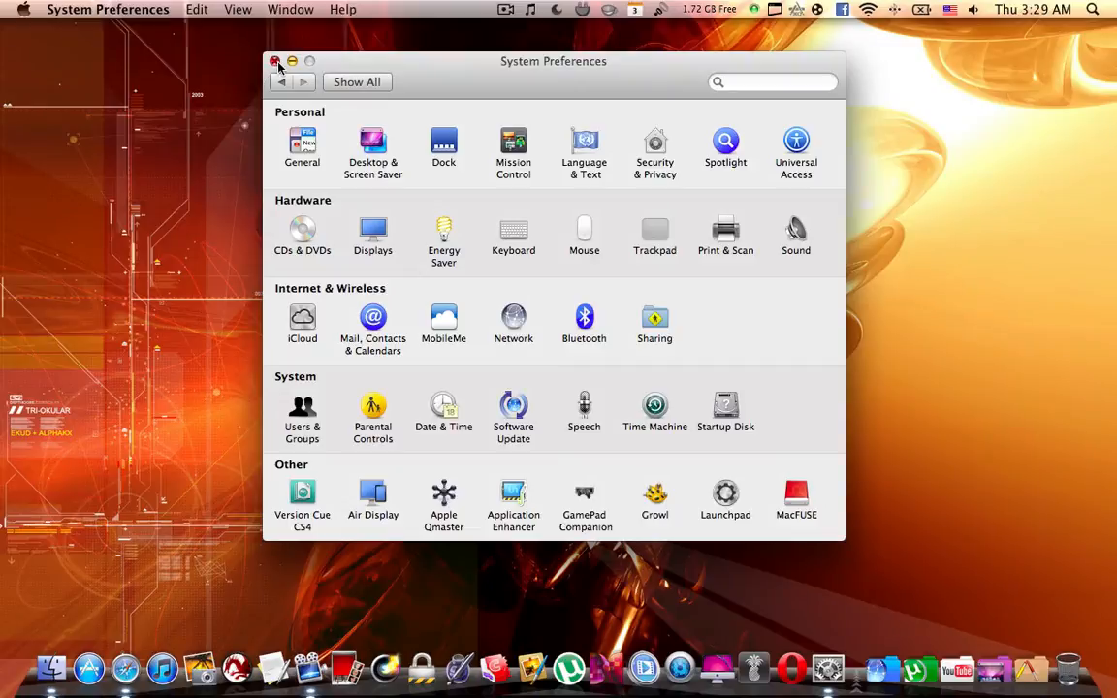
pyautogui.click(274, 61)
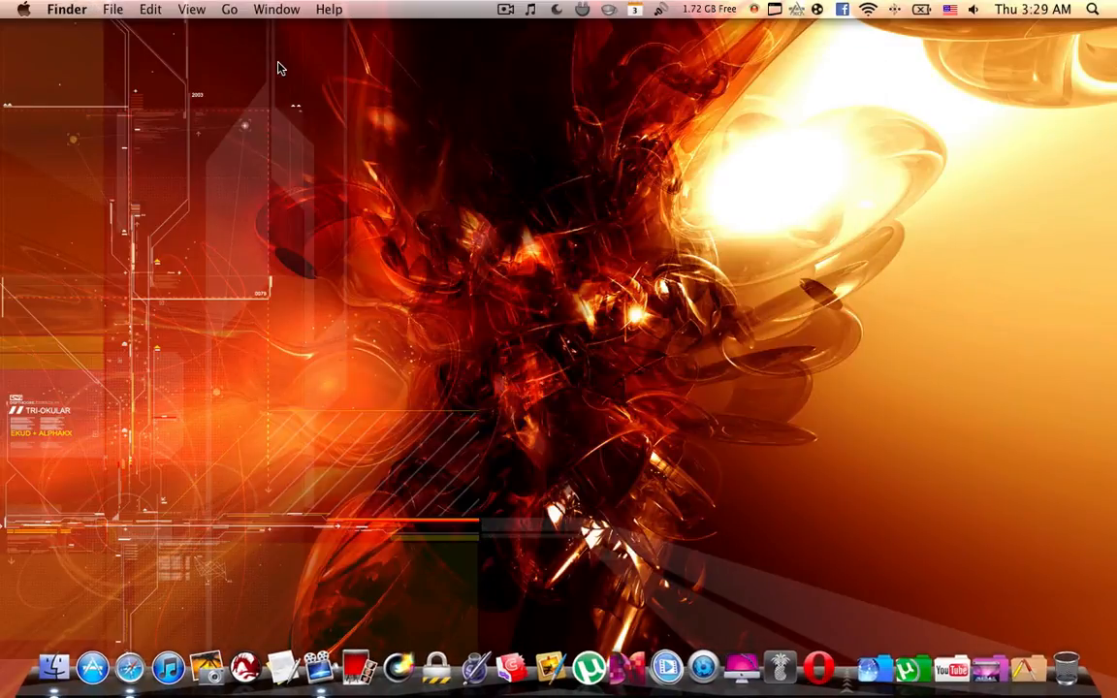